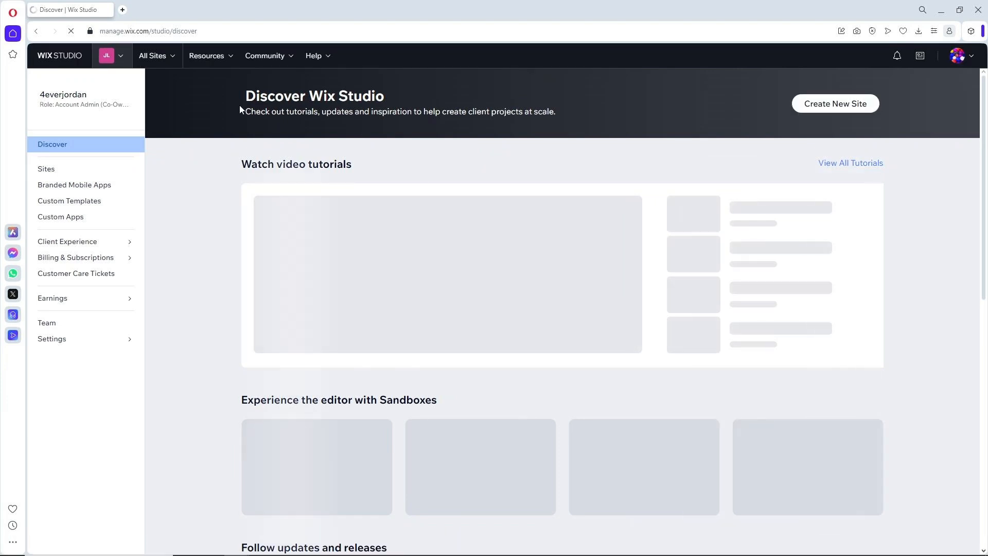
Pick My Site 1 from the All Sites dropdown to open its dashboard.
left_click(153, 56)
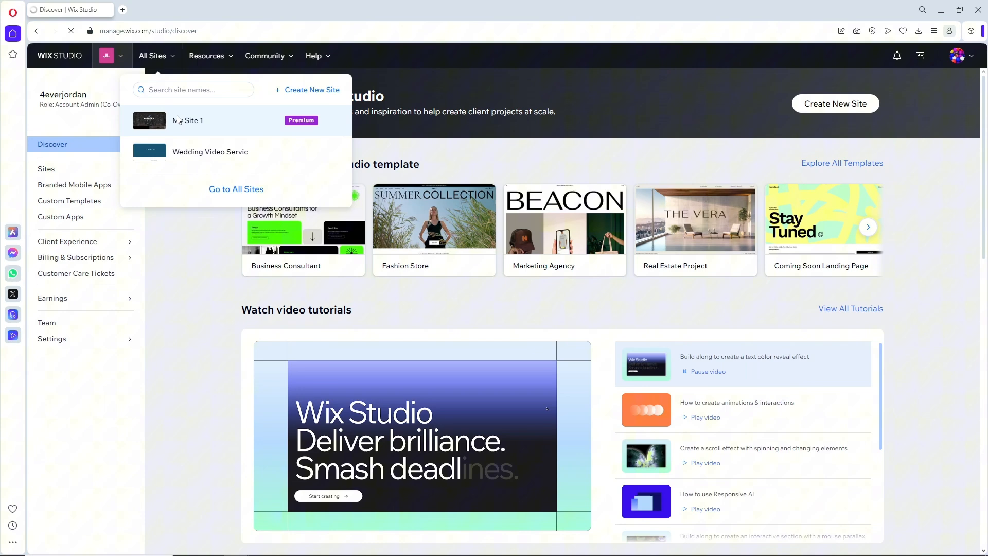
left_click(193, 120)
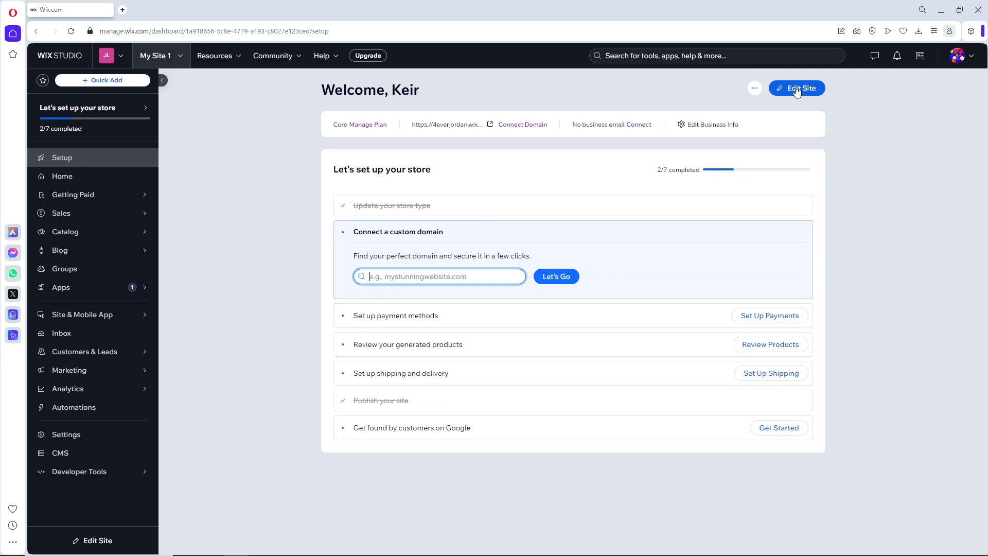
Open My Site 1 in the editor and launch the full Wix App Market from Add Apps.
left_click(797, 87)
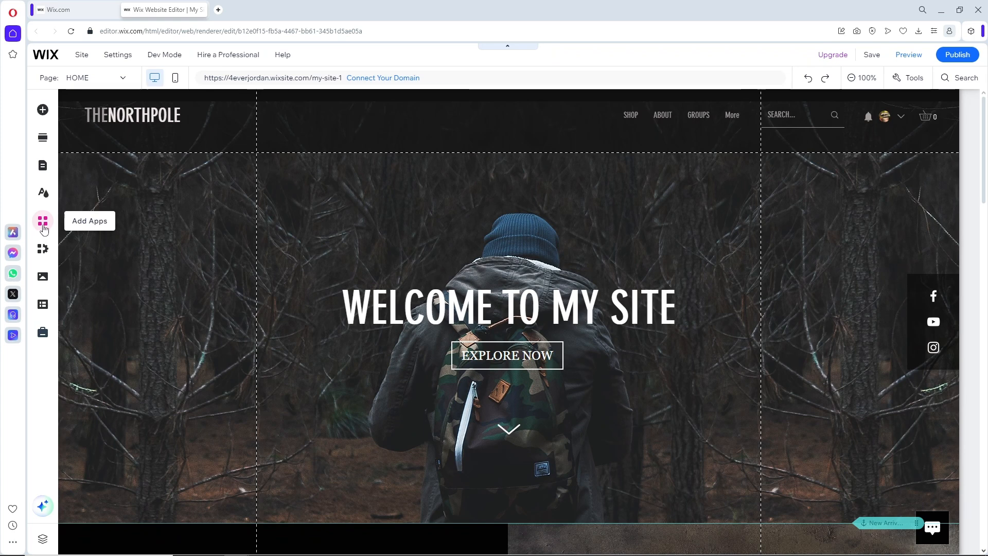
left_click(42, 221)
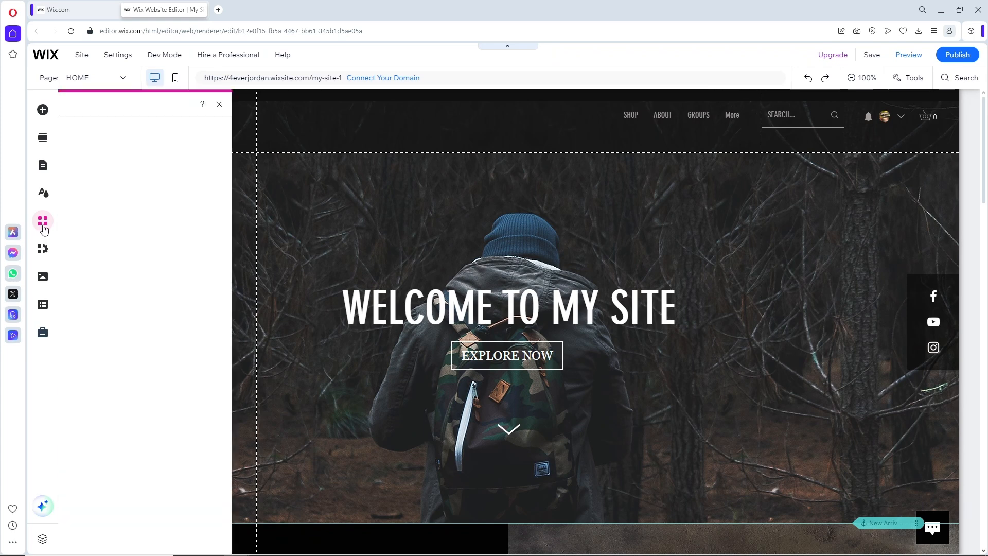
left_click(42, 219)
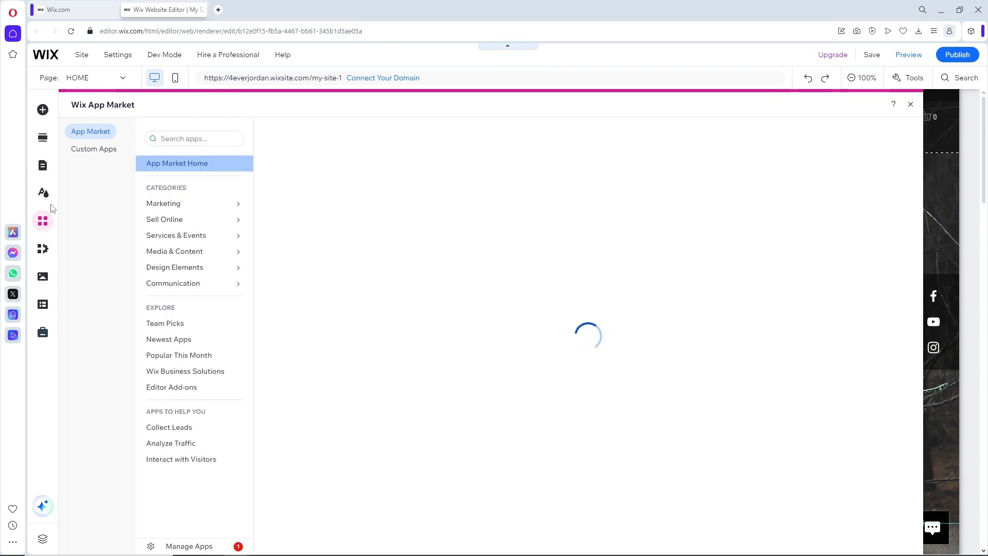
Search the App Market for 'conve' and open the Conversion Popup app page.
left_click(193, 137)
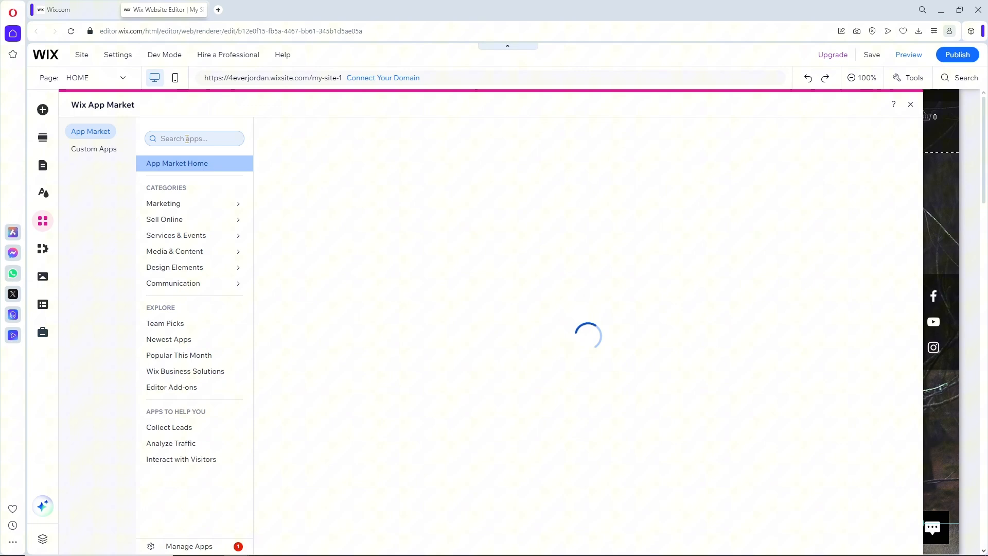
type("conversion popup")
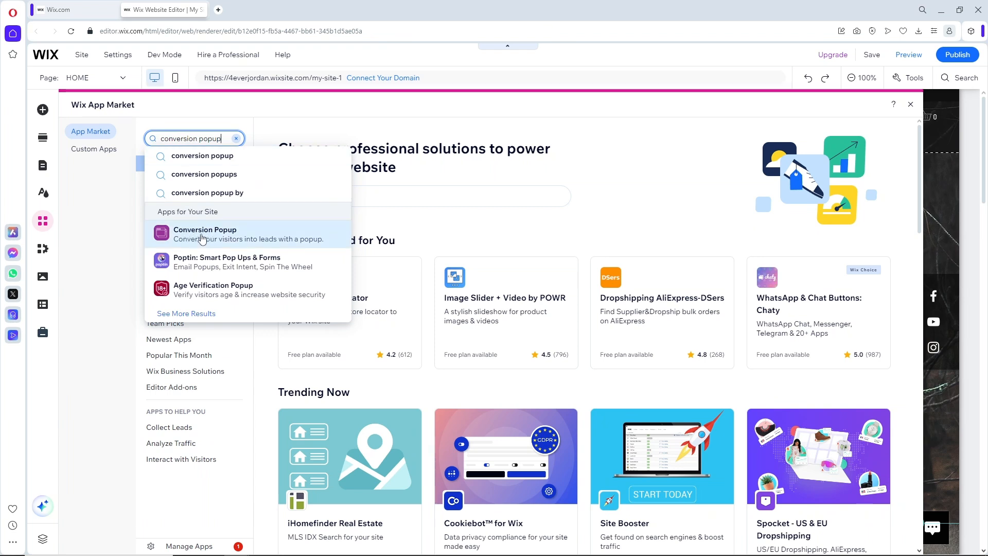
left_click(205, 233)
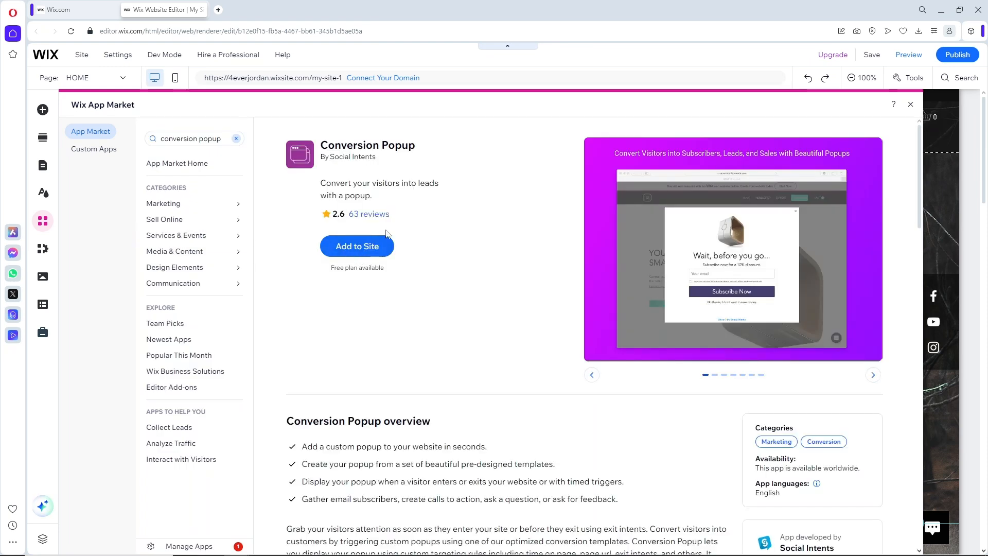
Add Conversion Popup to My Site 1 and agree to its permissions.
left_click(356, 246)
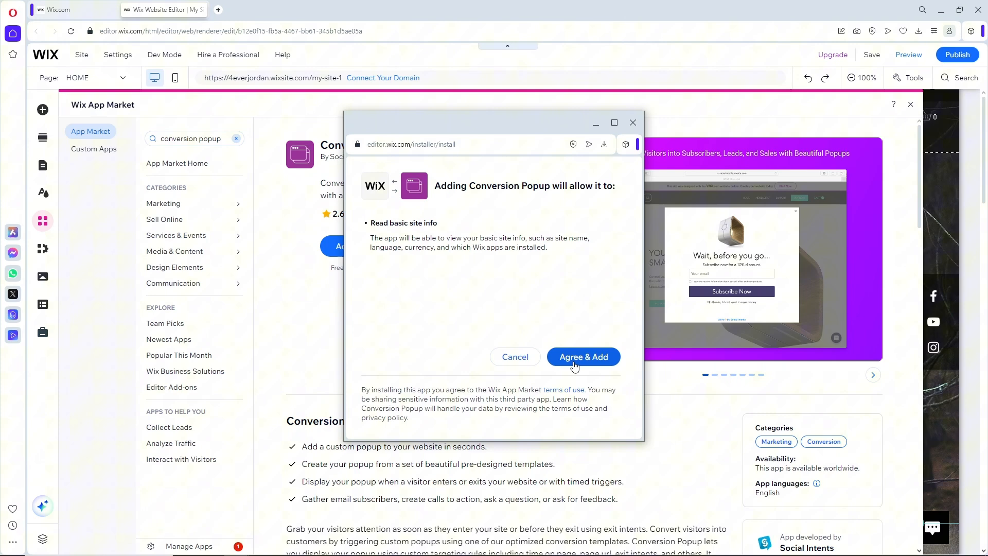
left_click(582, 356)
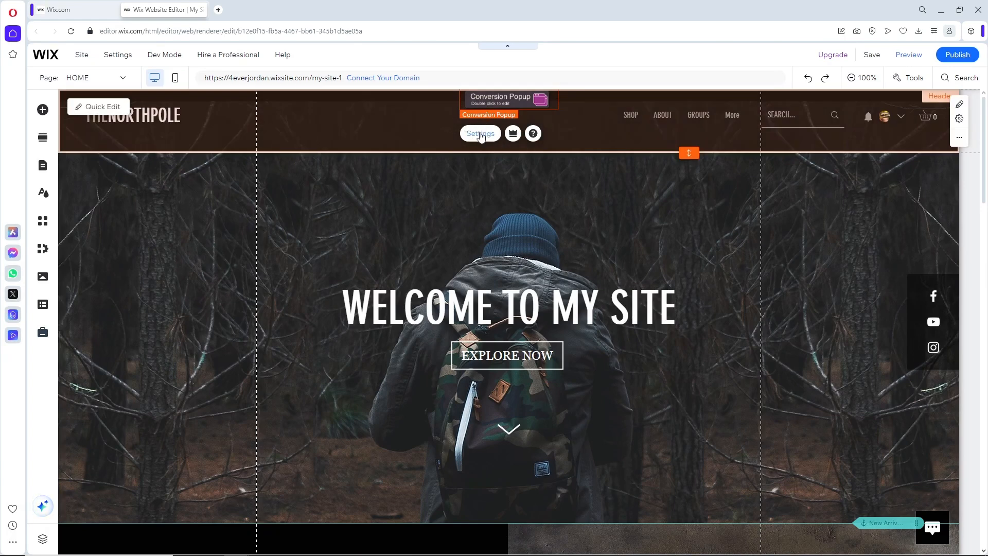
Open Settings on the Conversion Popup element, showing the Collect Email template.
left_click(480, 132)
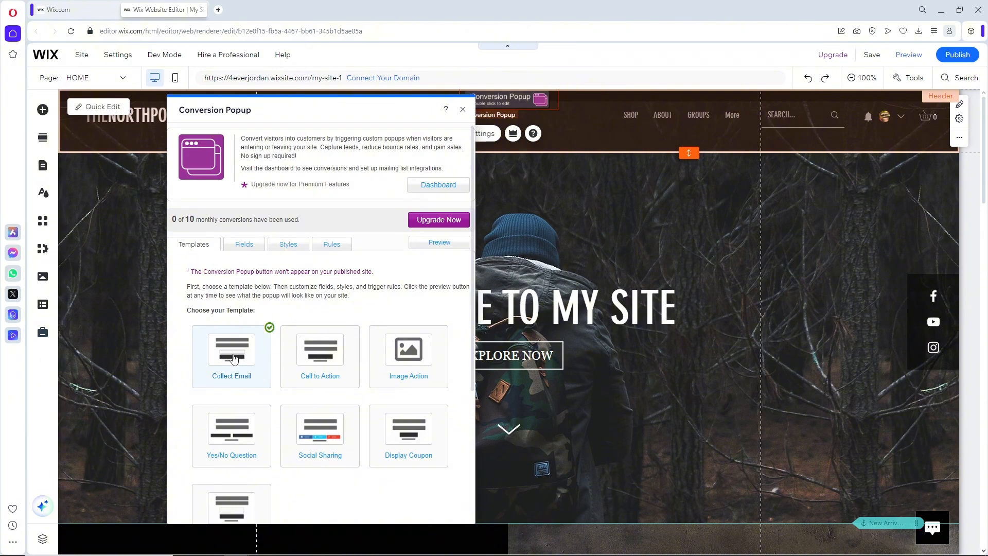
mouse_move(231, 289)
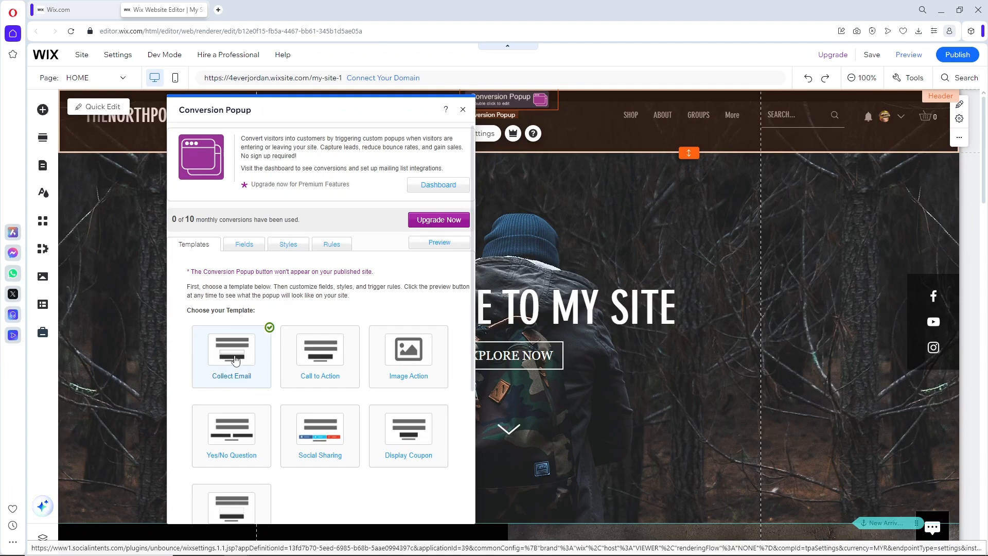
Browse the Fields and Styles tabs, ending on Rules showing immediate display to all visitors.
left_click(244, 244)
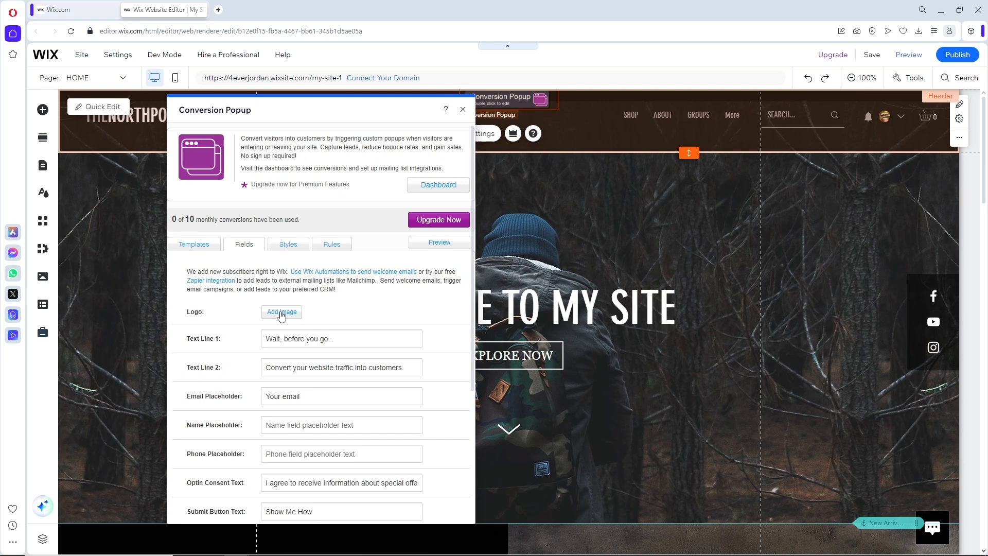
mouse_move(283, 329)
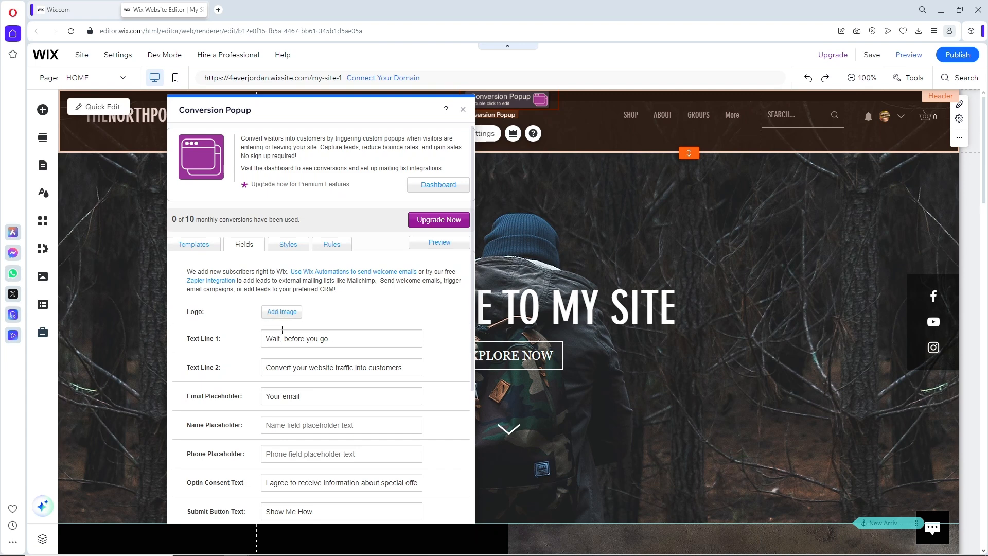
scroll("down", 3)
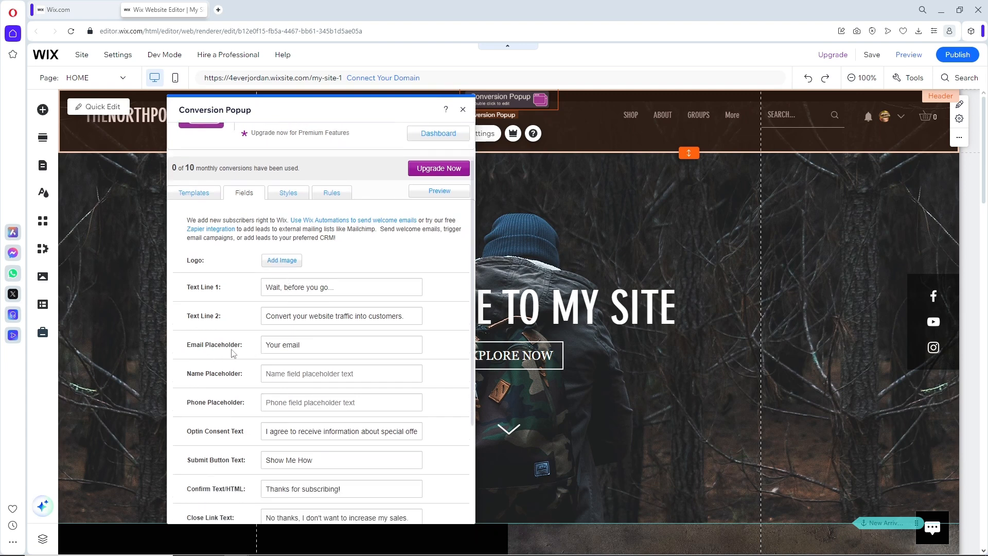
scroll("down", 3)
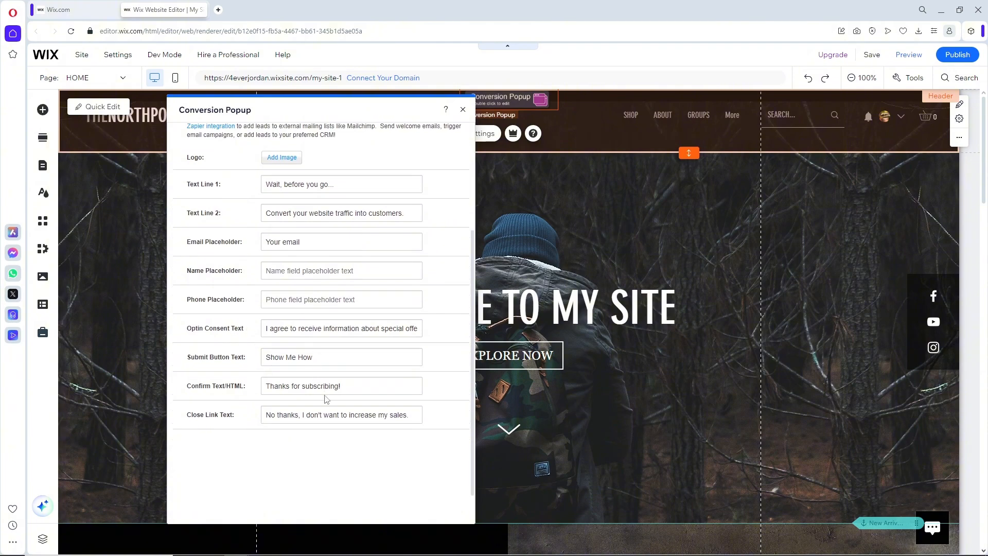
mouse_move(345, 400)
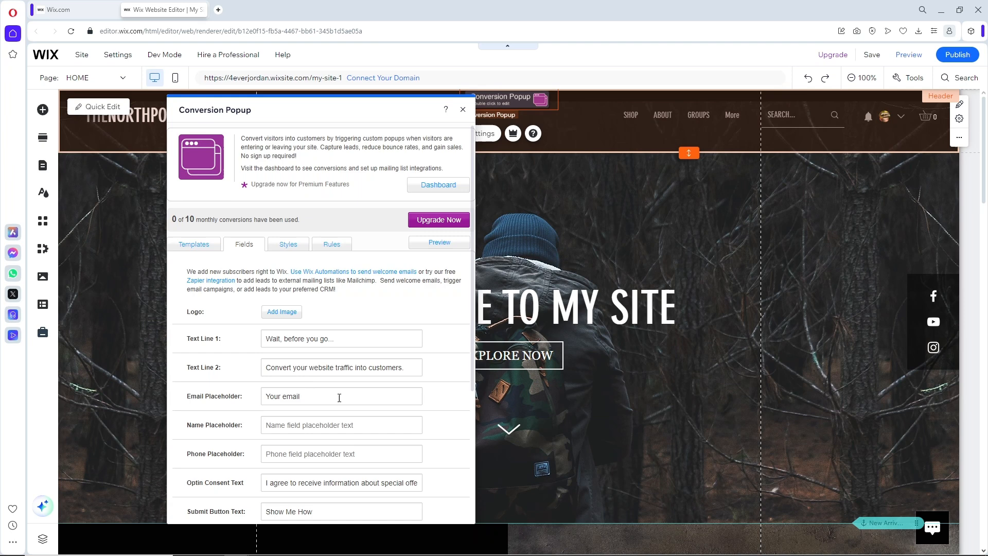
left_click(288, 244)
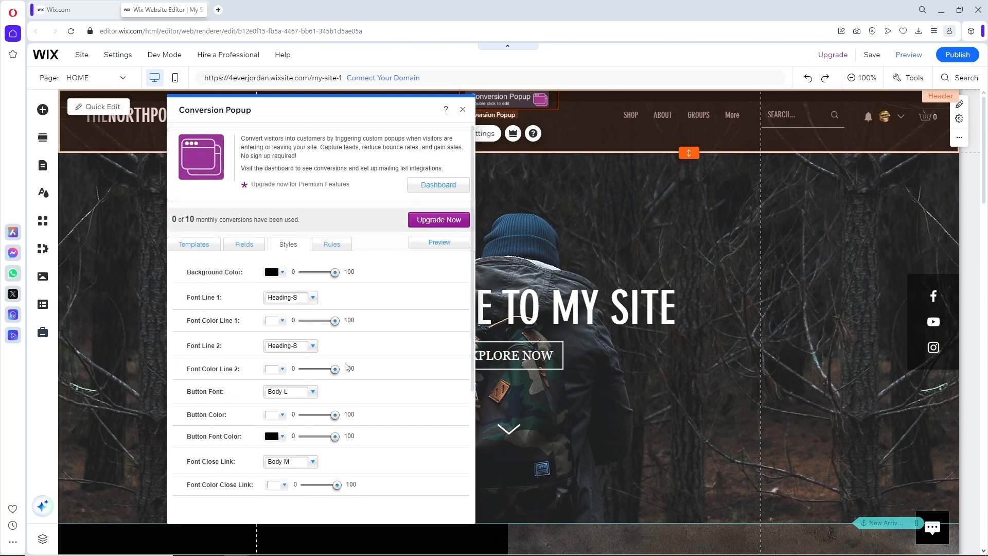
mouse_move(337, 346)
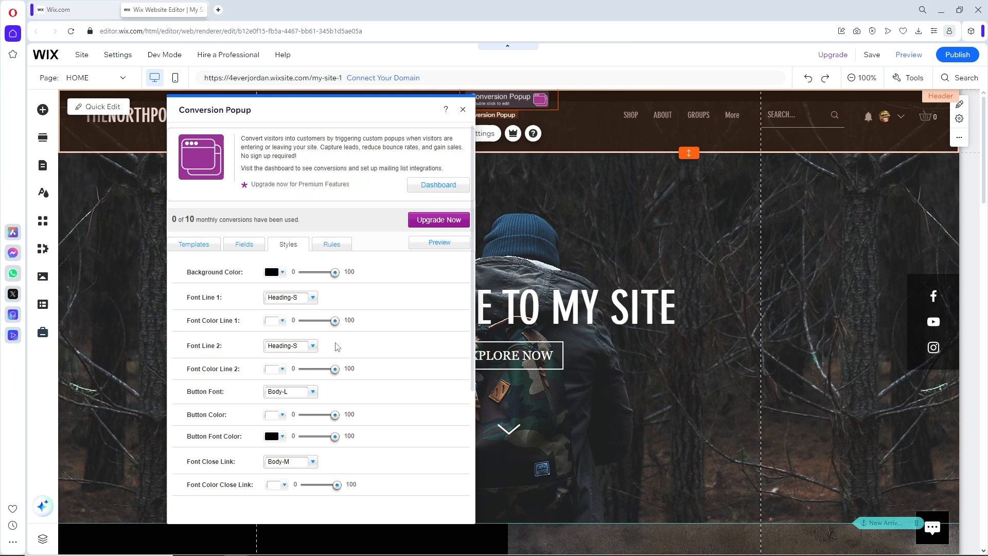
left_click(331, 244)
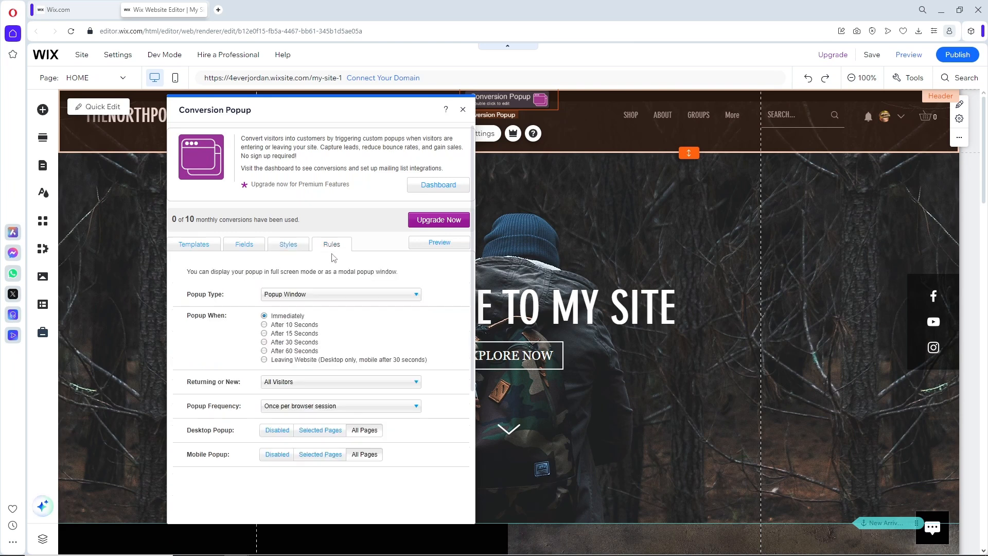
mouse_move(298, 305)
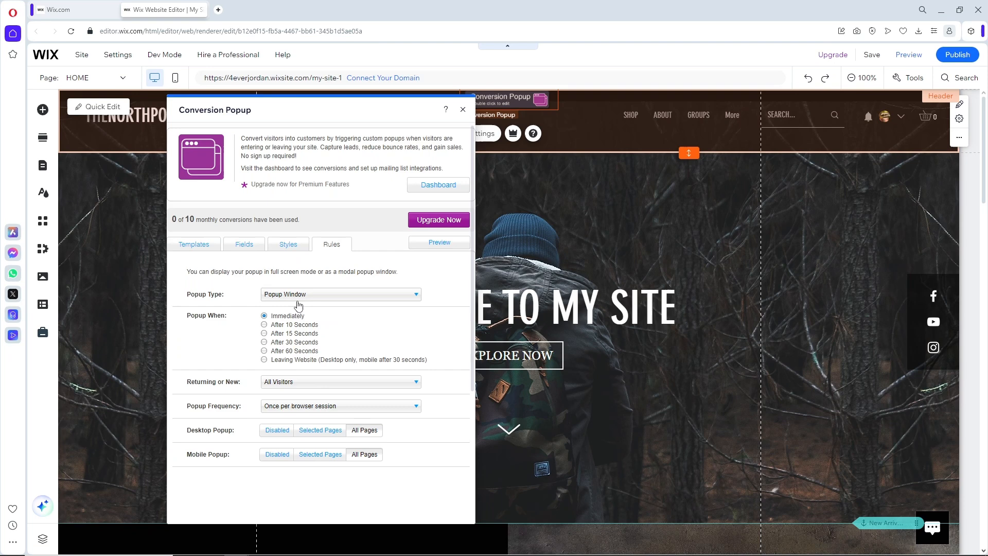
mouse_move(306, 326)
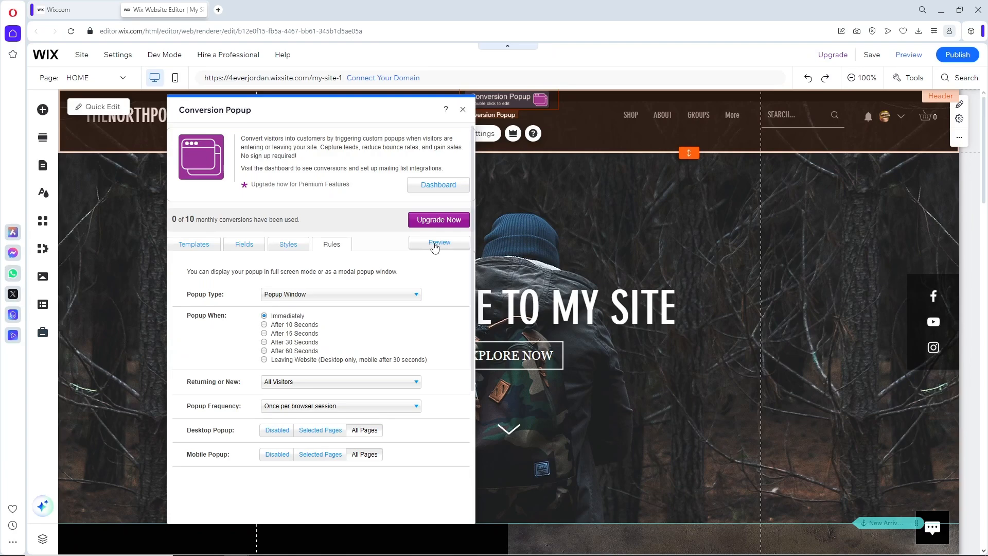
mouse_move(433, 246)
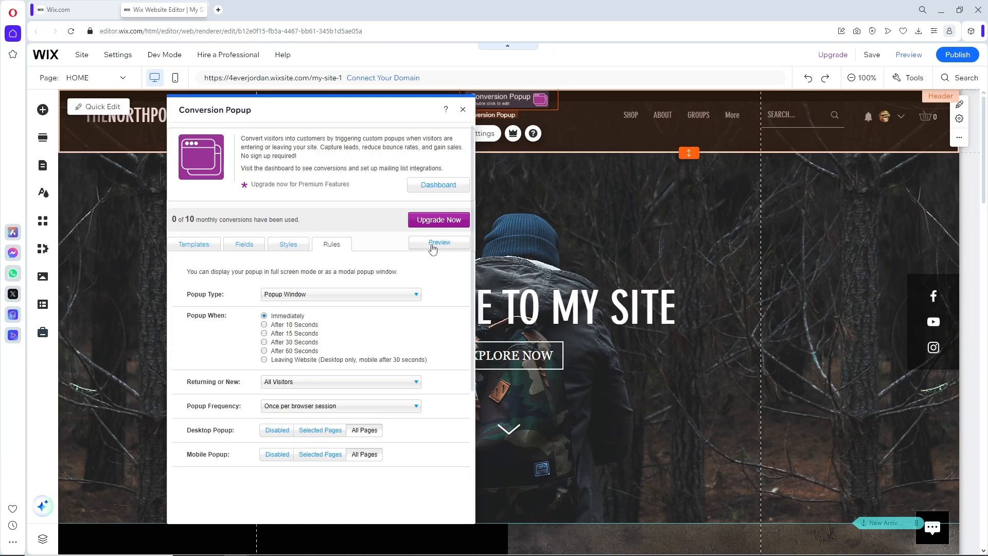